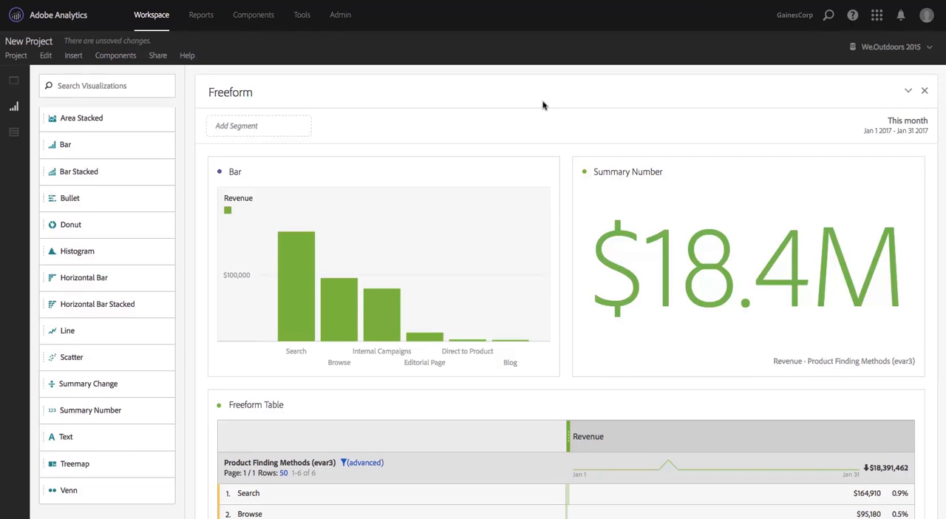
pyautogui.moveTo(544, 104)
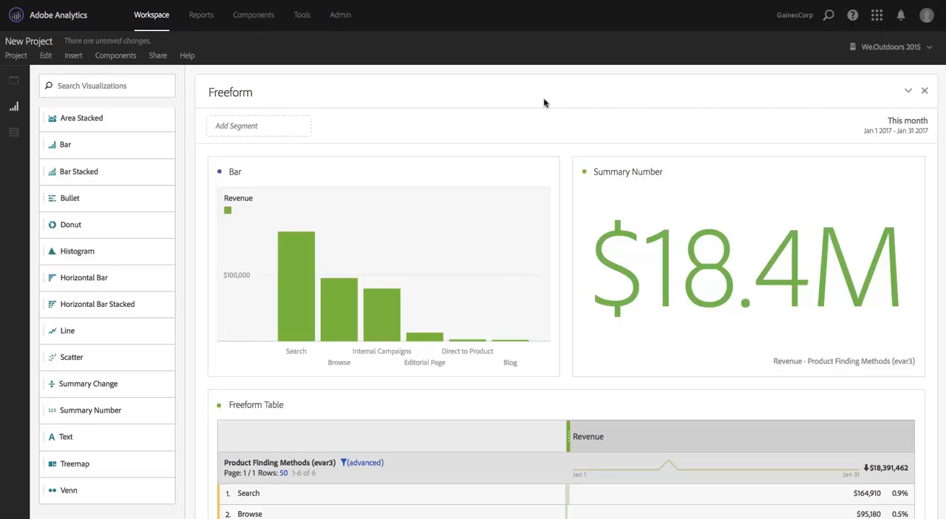
pyautogui.moveTo(373, 151)
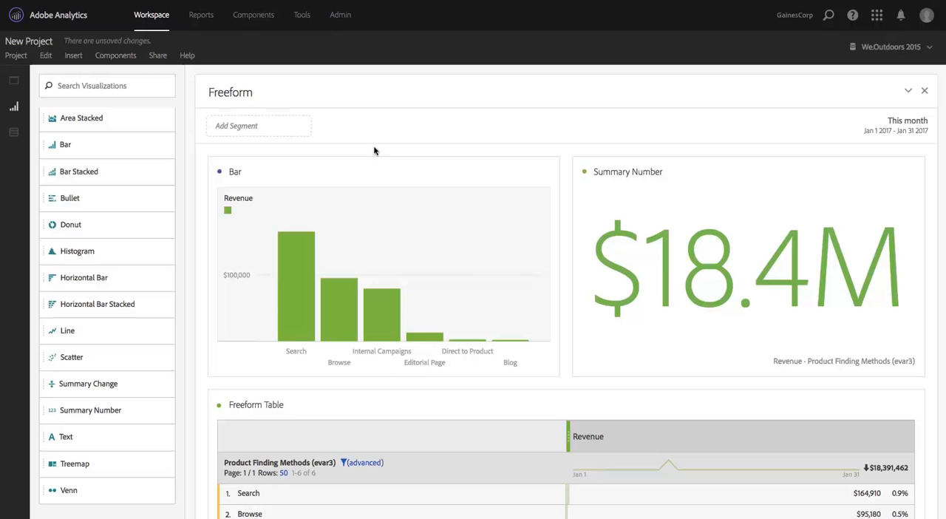
pyautogui.moveTo(53, 108)
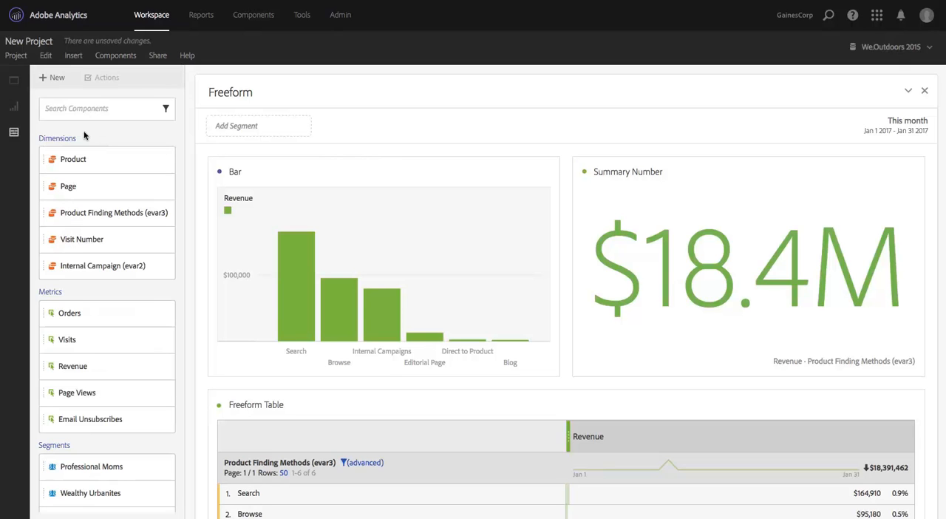
# Create a new segment from the Components rail and browse the dimensions, metrics and time ranges.
pyautogui.click(51, 77)
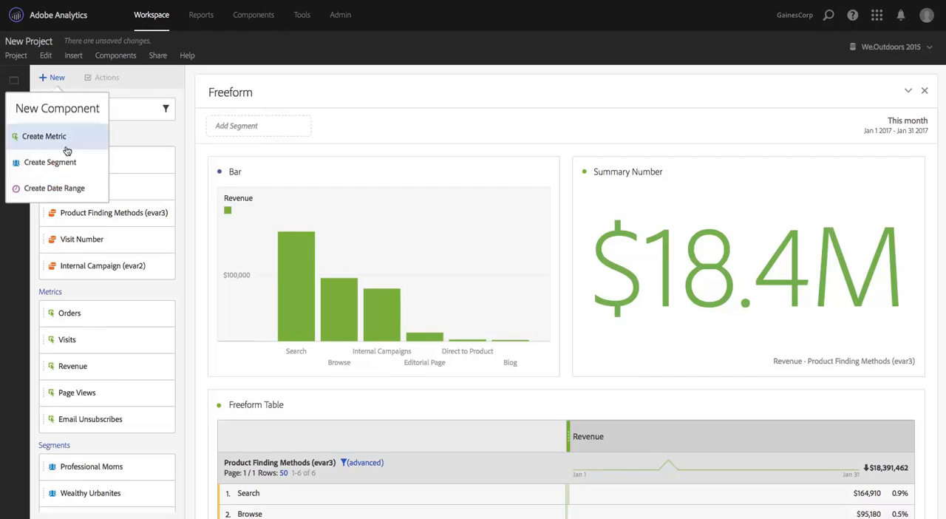
pyautogui.click(49, 161)
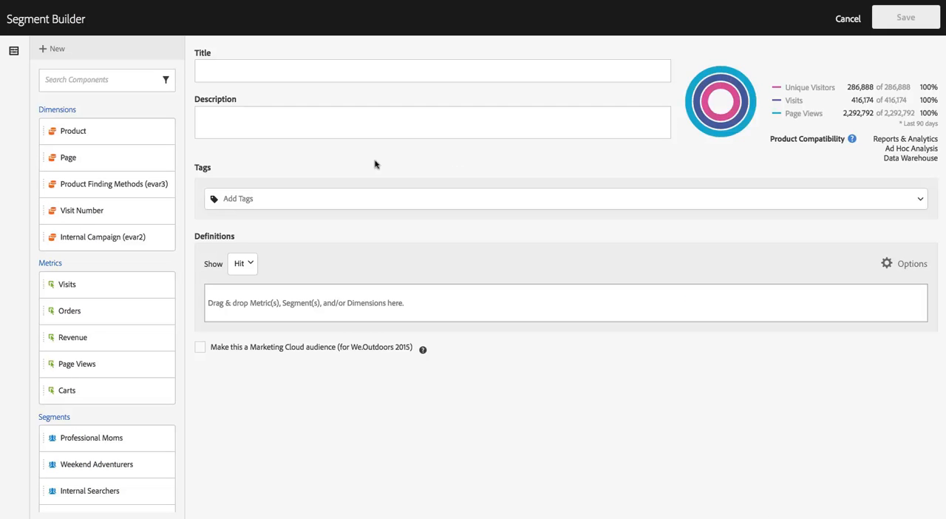
pyautogui.moveTo(89, 57)
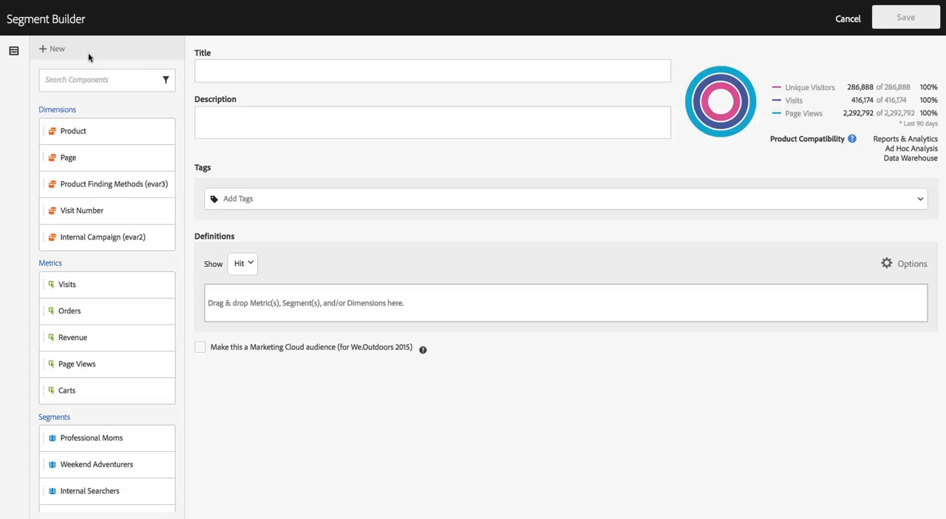
pyautogui.moveTo(52, 49)
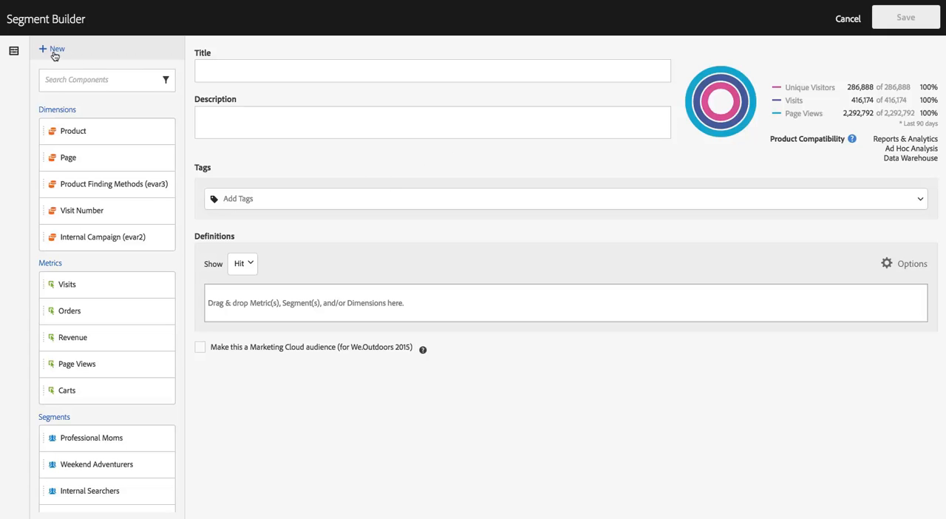
pyautogui.click(53, 49)
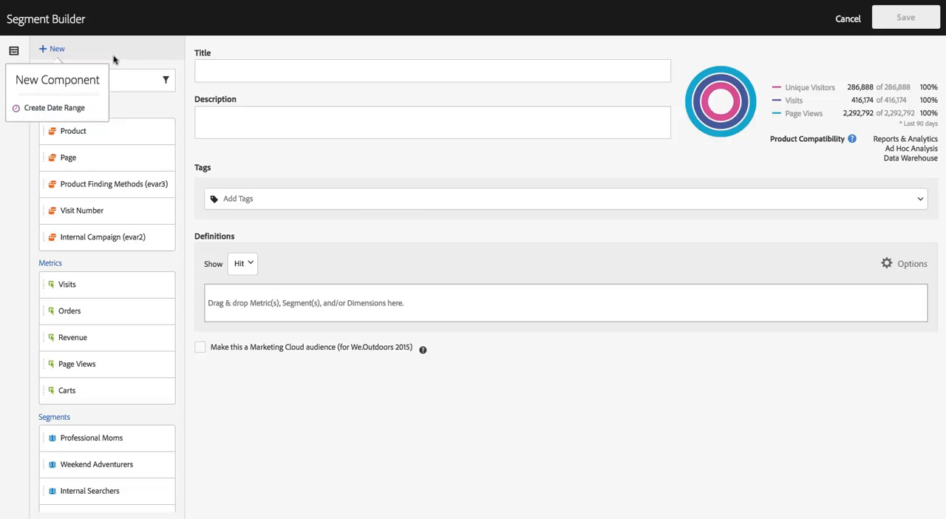
pyautogui.scroll(-3)
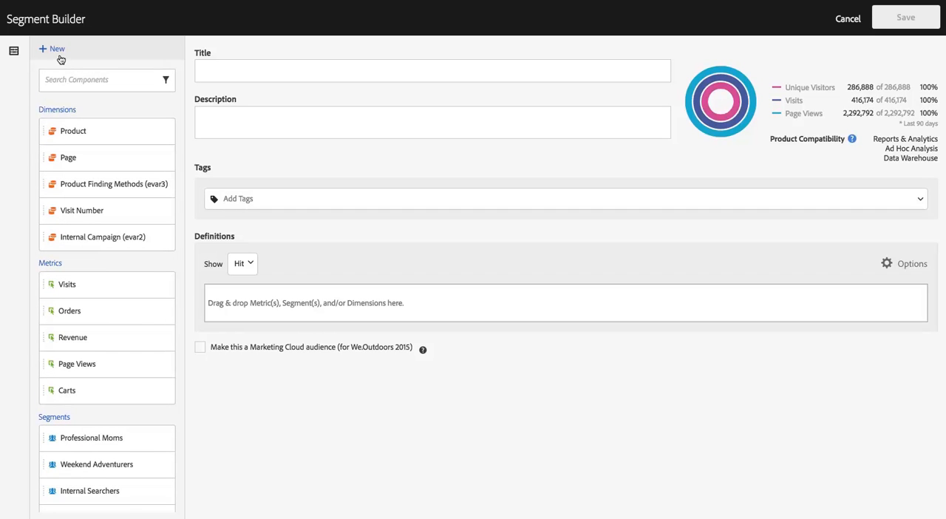
pyautogui.moveTo(105, 109)
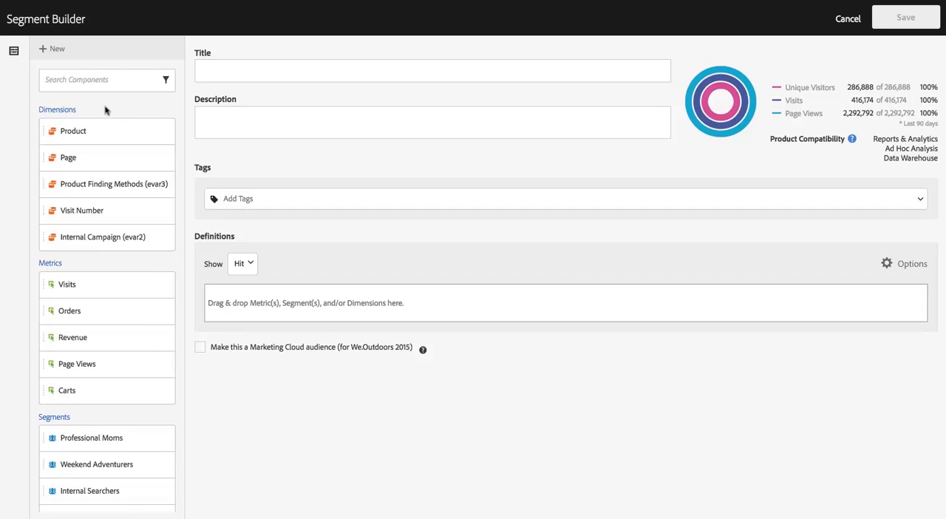
pyautogui.scroll(-3)
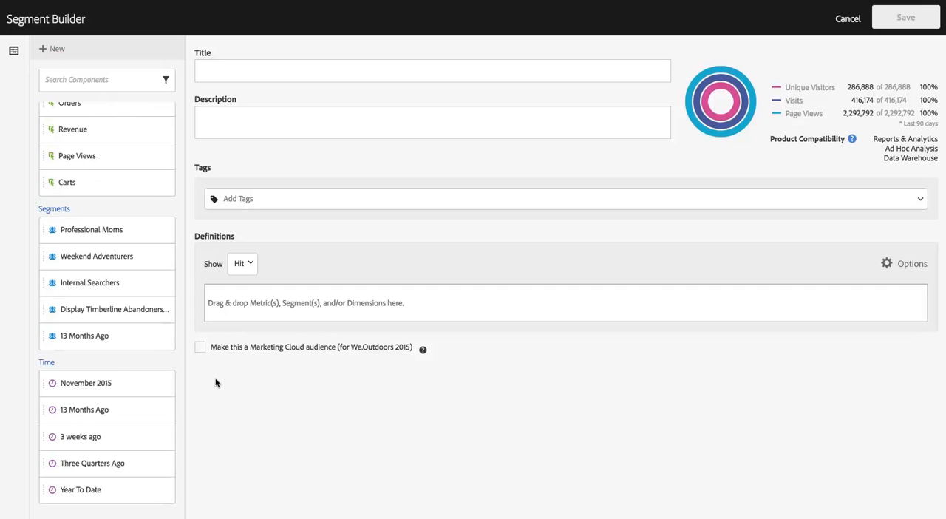
pyautogui.moveTo(239, 419)
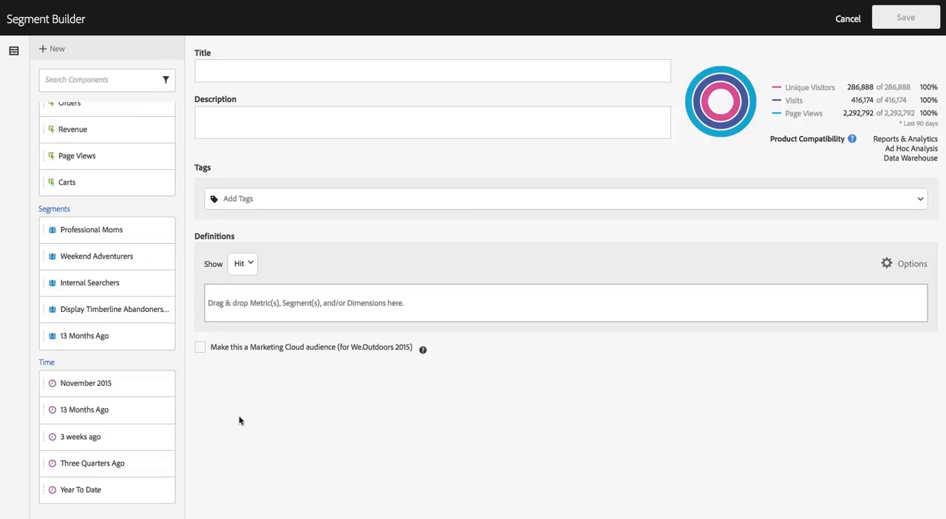
pyautogui.moveTo(242, 421)
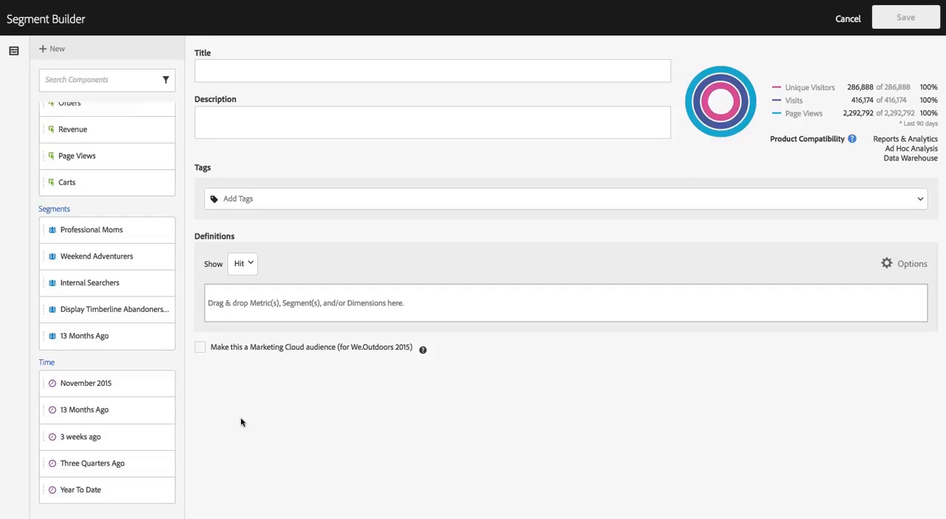
pyautogui.moveTo(207, 276)
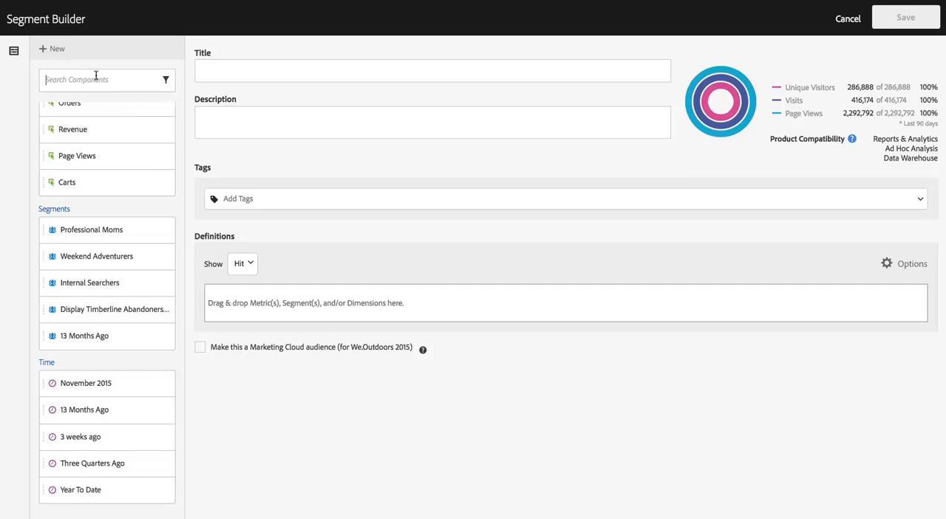
# Search '60', add the Last 60 days date range to Definitions, then clear the search.
pyautogui.write('60')
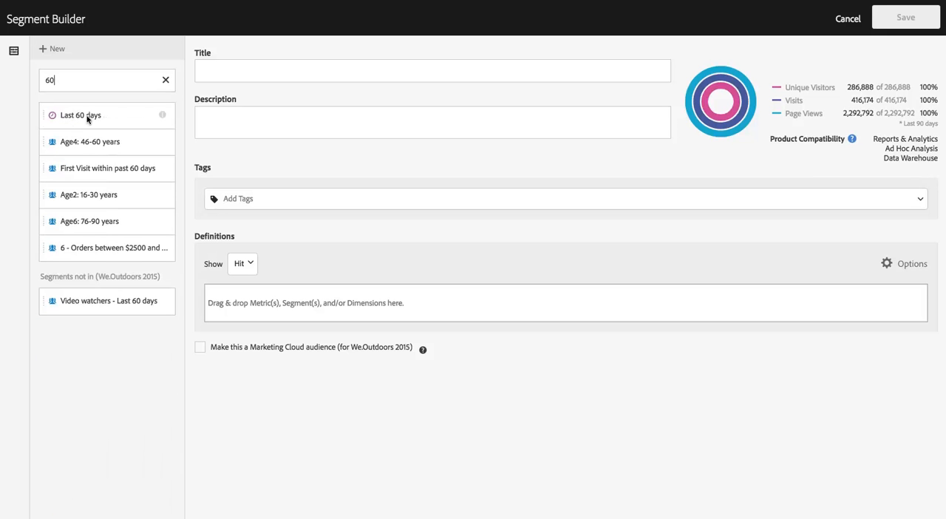
pyautogui.moveTo(80, 114); pyautogui.dragTo(300, 291)
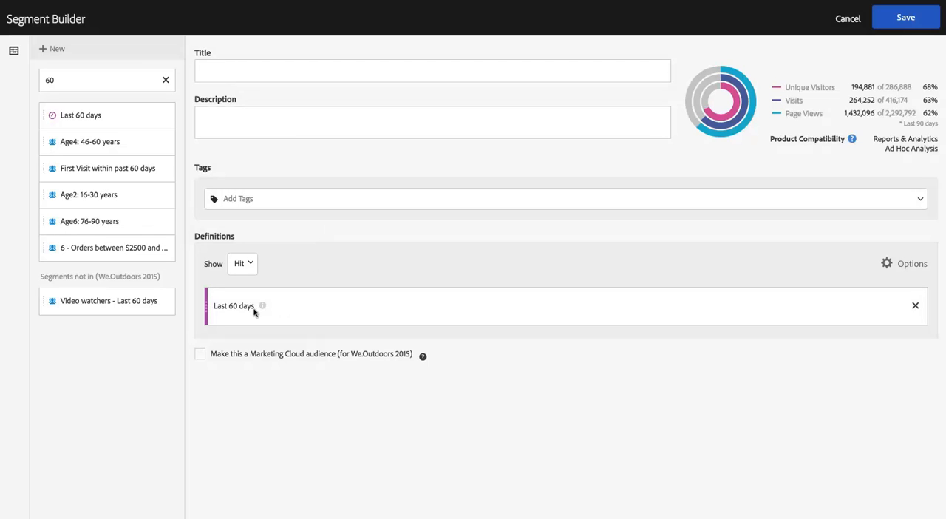
pyautogui.moveTo(265, 315)
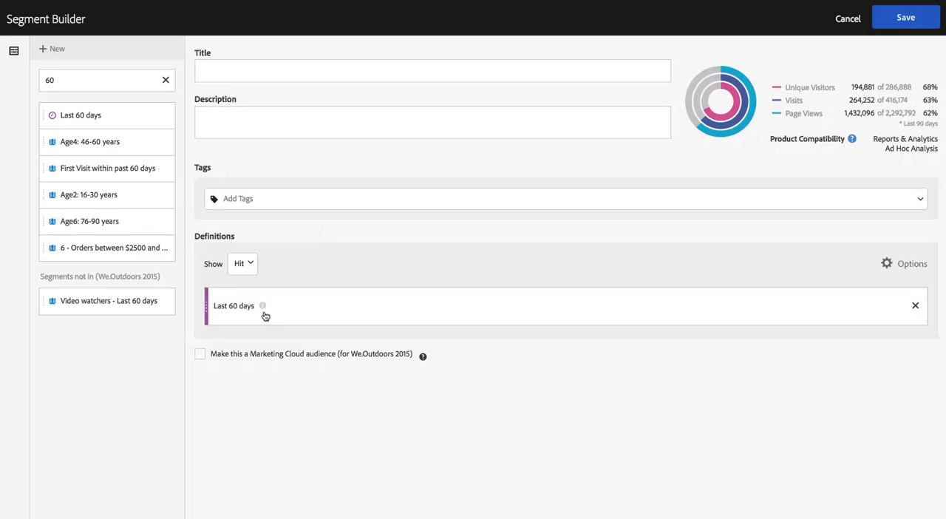
pyautogui.click(165, 80)
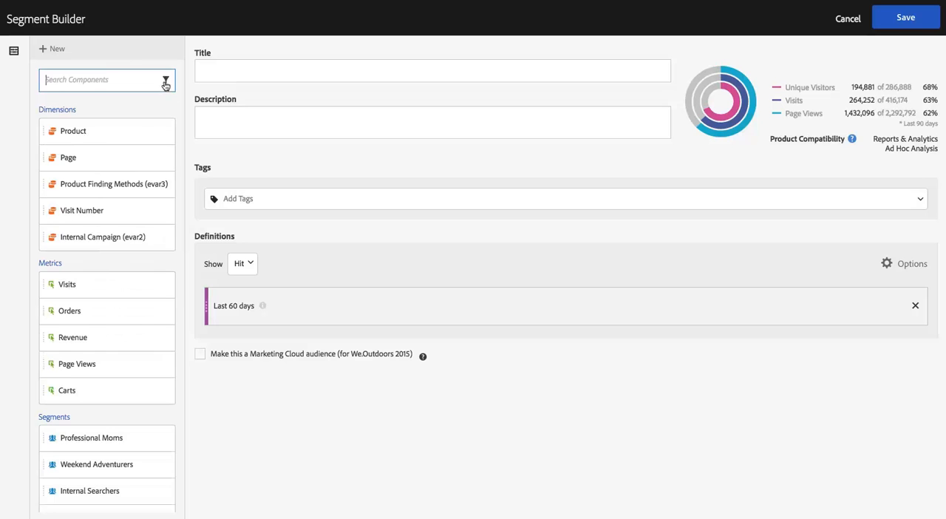
pyautogui.moveTo(95, 56)
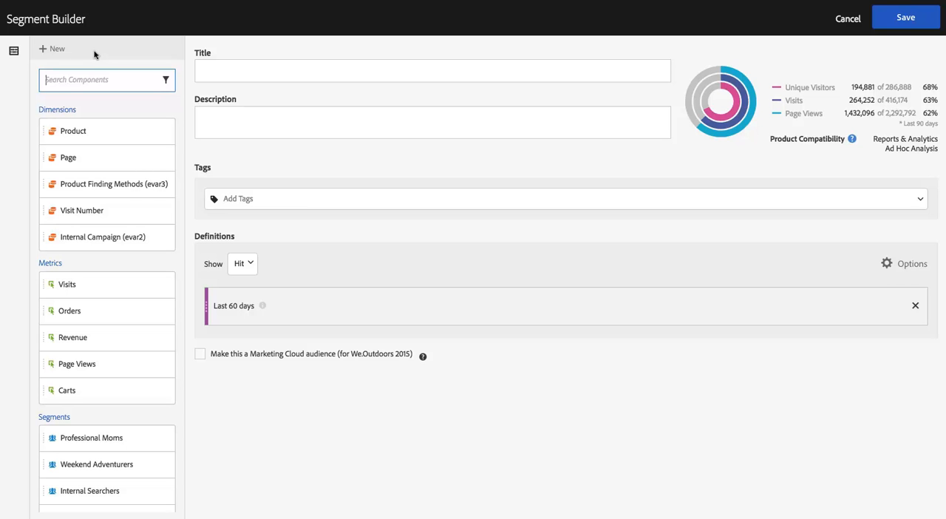
pyautogui.moveTo(323, 88)
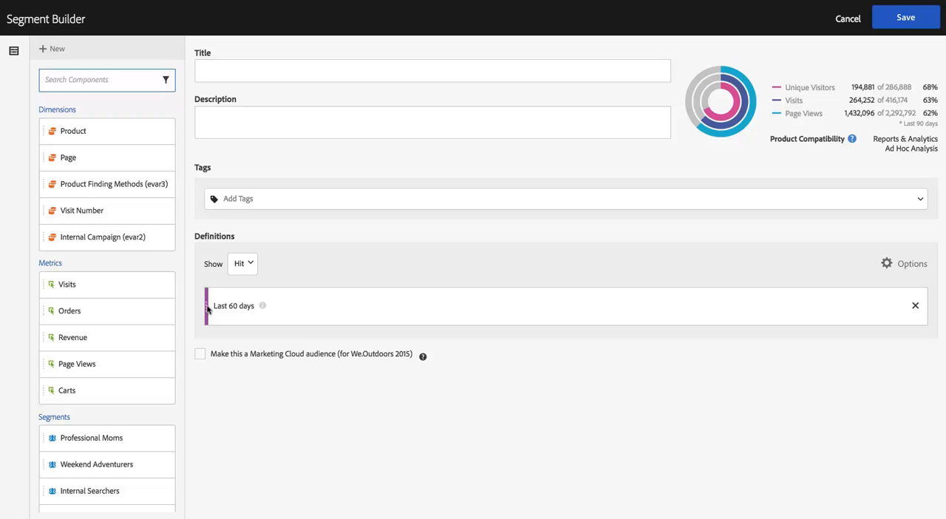
pyautogui.moveTo(304, 309)
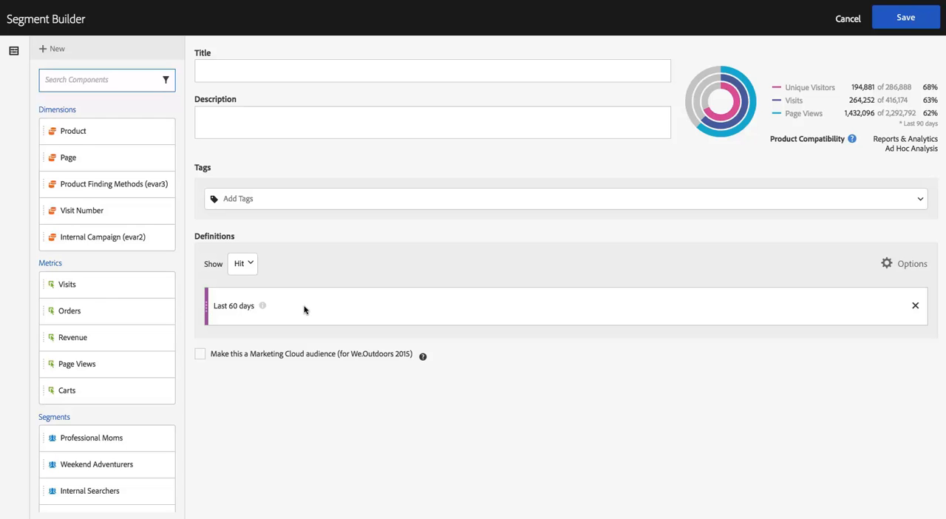
pyautogui.moveTo(308, 305)
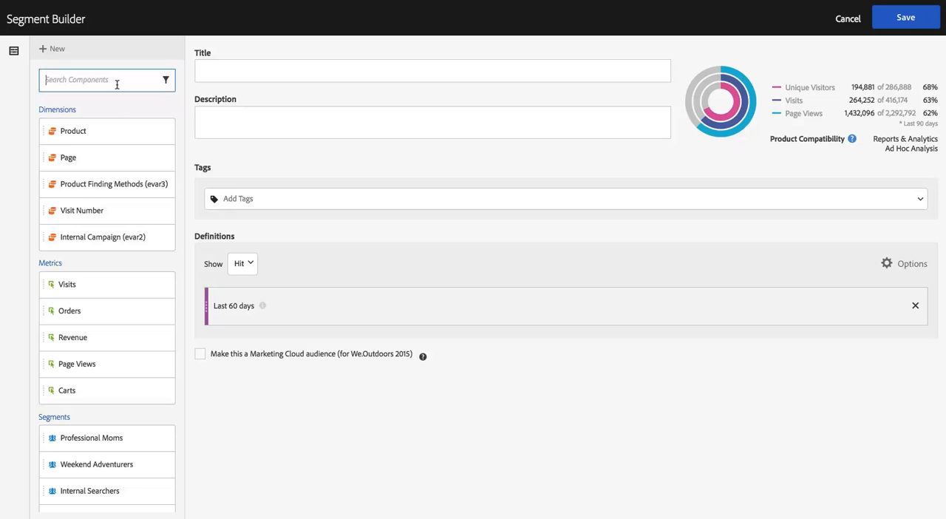
pyautogui.write('day')
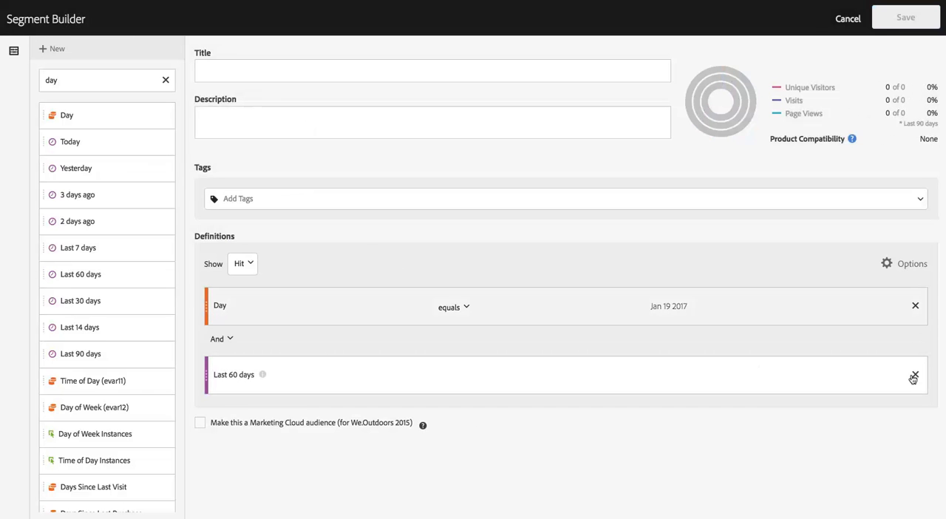
pyautogui.click(914, 377)
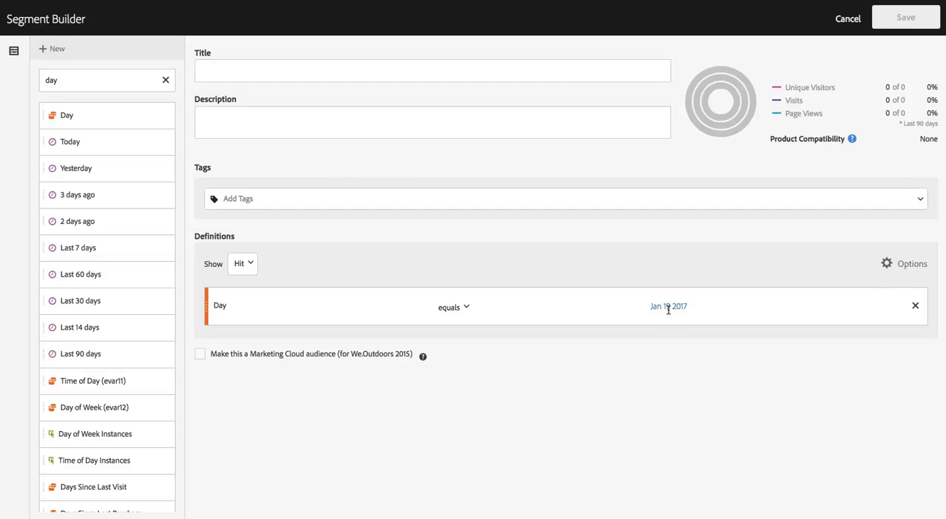
pyautogui.click(668, 305)
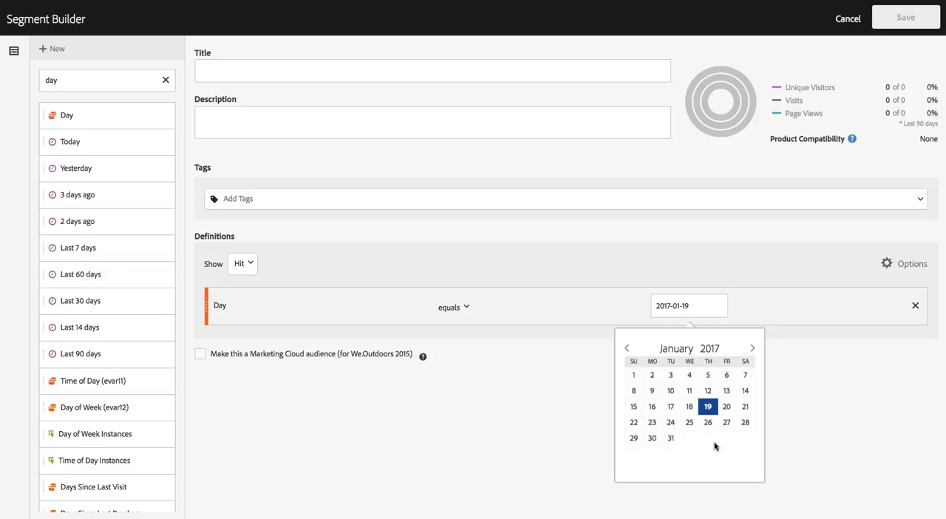
pyautogui.moveTo(726, 406)
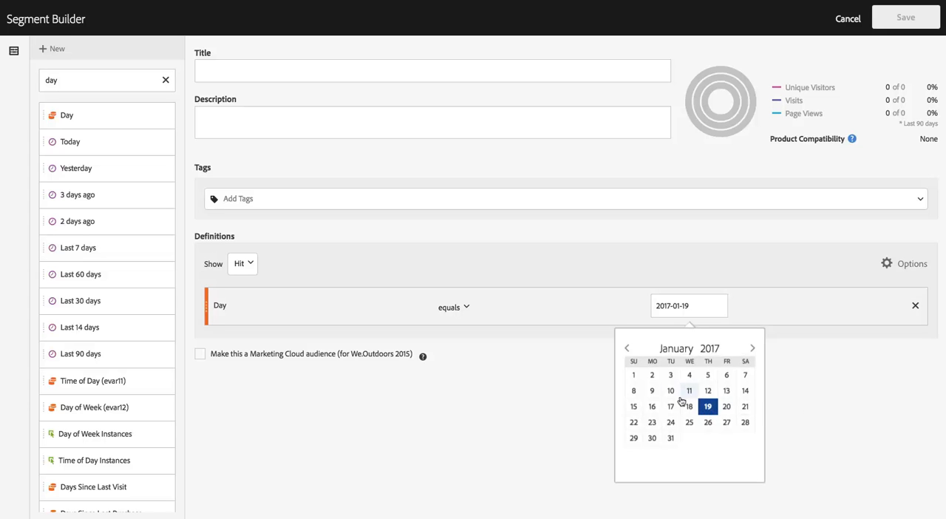
pyautogui.click(670, 390)
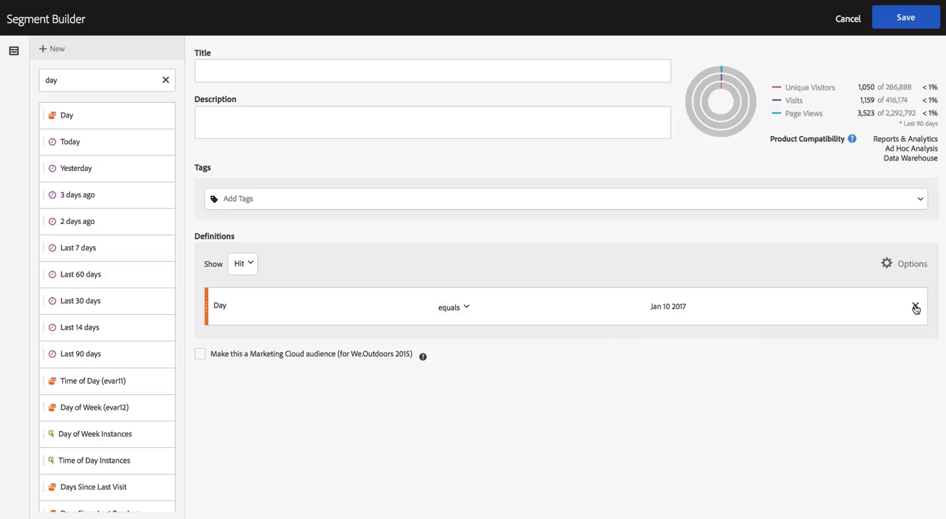
pyautogui.click(916, 306)
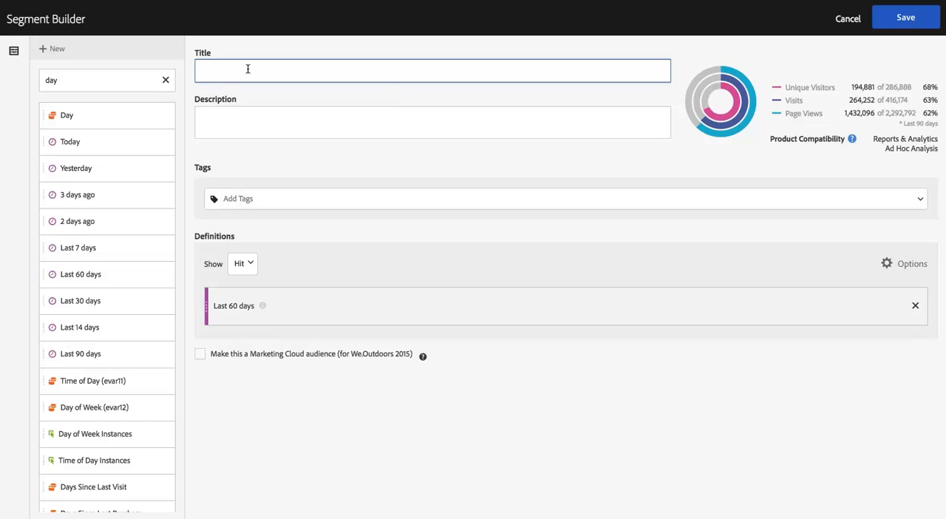
# Title the segment 'Last 60 days'.
pyautogui.write('last')
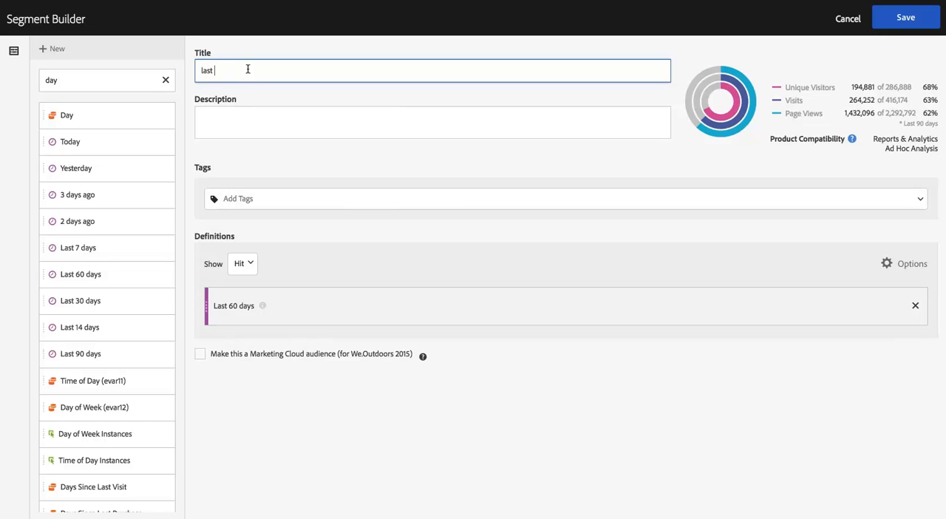
pyautogui.write('Las')
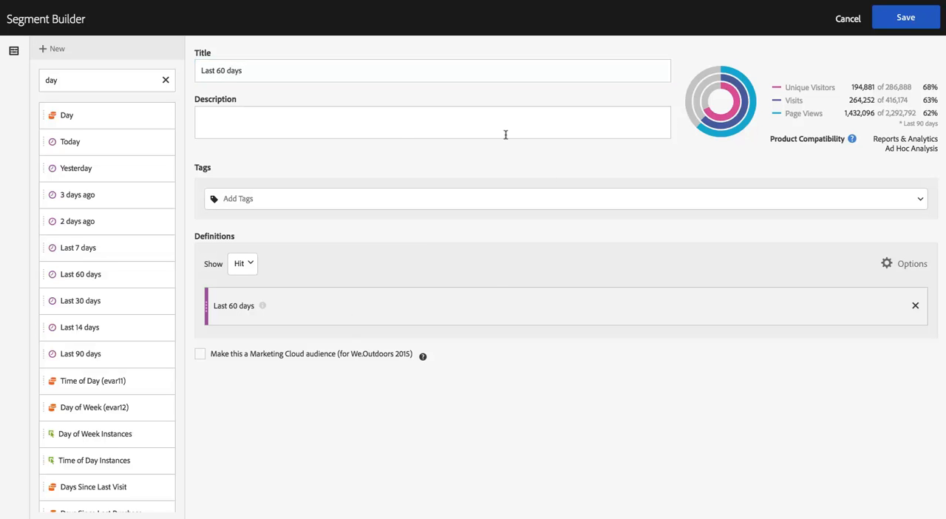
pyautogui.moveTo(376, 183)
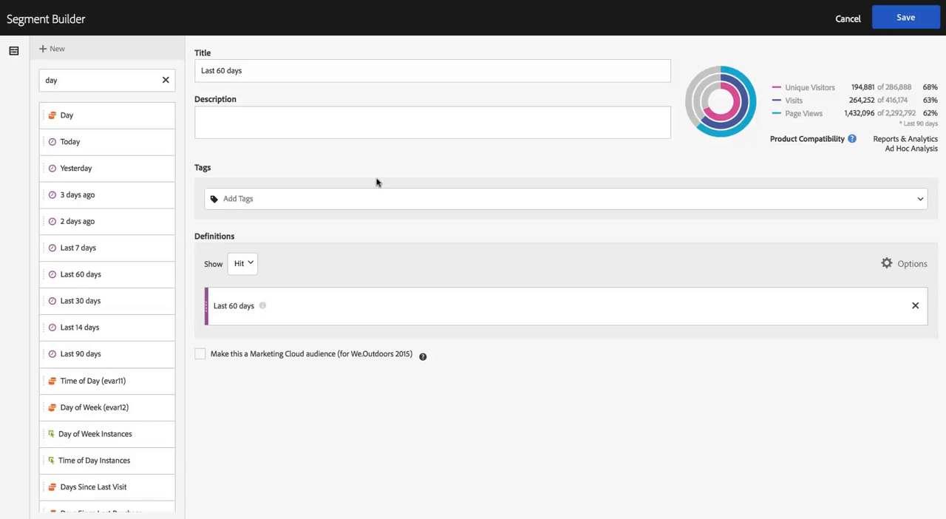
pyautogui.moveTo(373, 163)
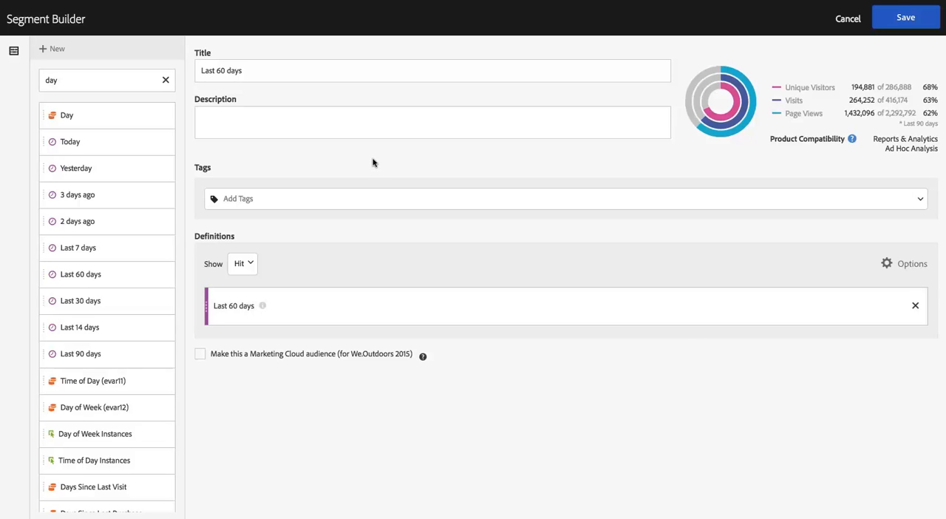
pyautogui.moveTo(375, 152)
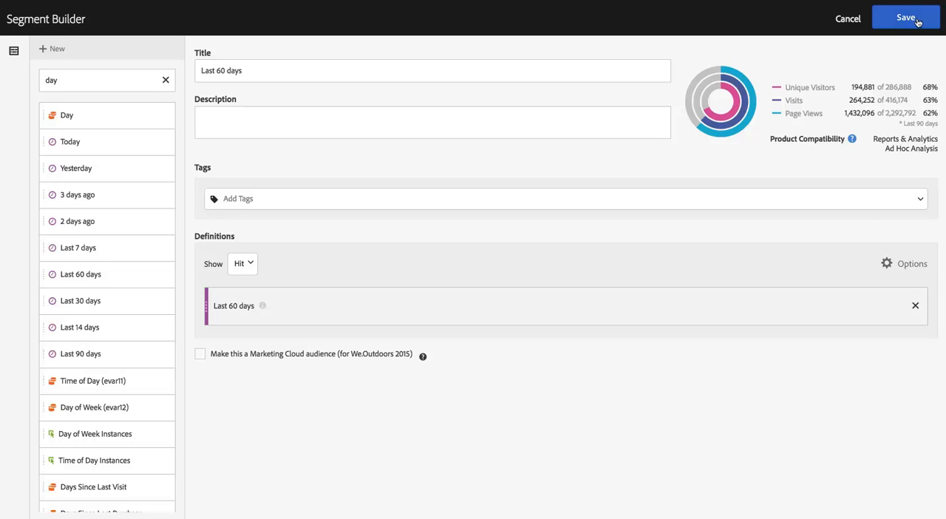
pyautogui.moveTo(632, 52)
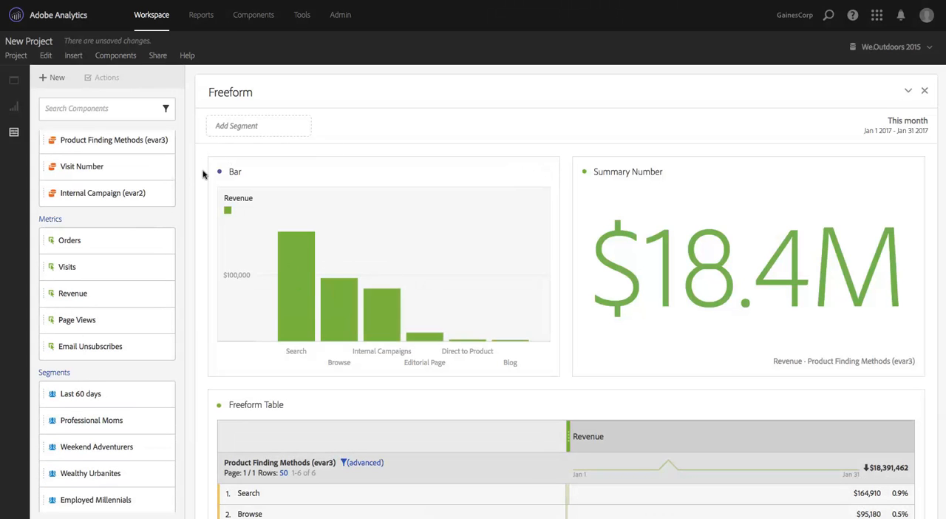
pyautogui.moveTo(194, 191)
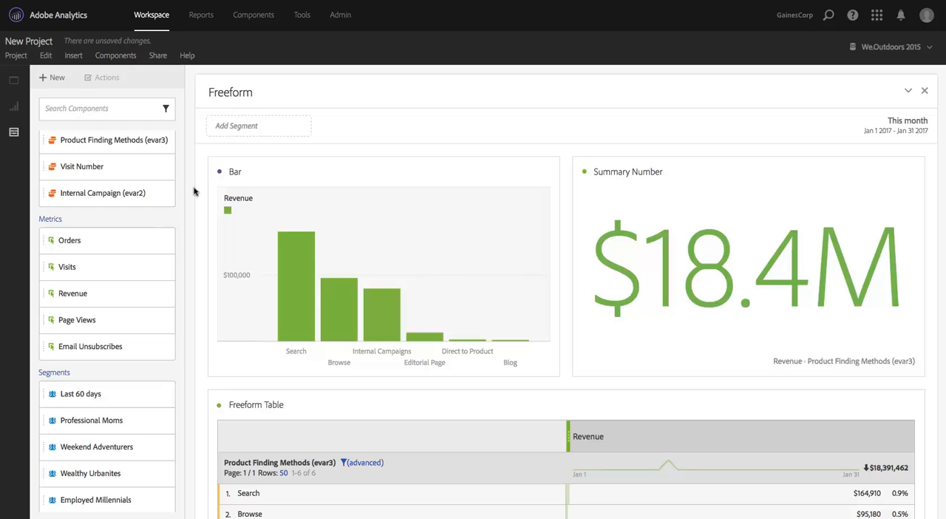
# Add a freeform table with the Last 60 days segment as column and Visits as its metric.
pyautogui.click(14, 107)
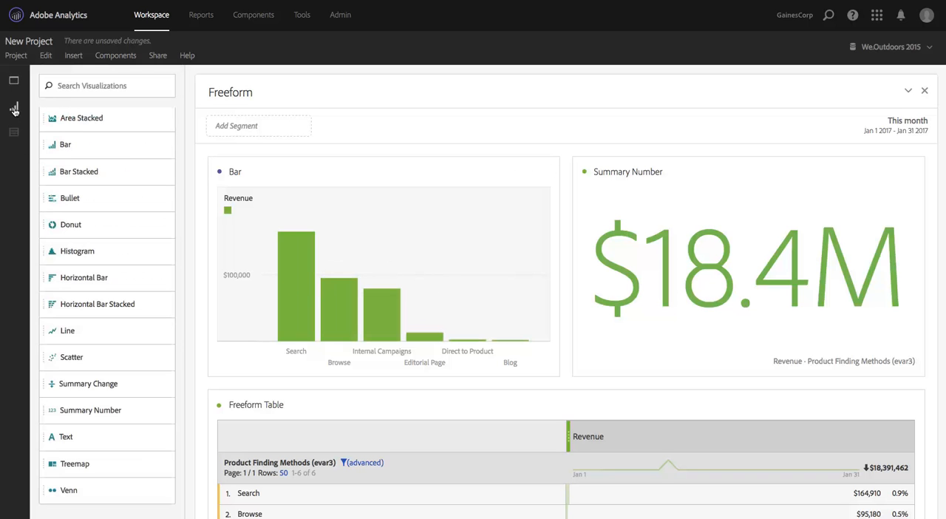
pyautogui.moveTo(88, 474)
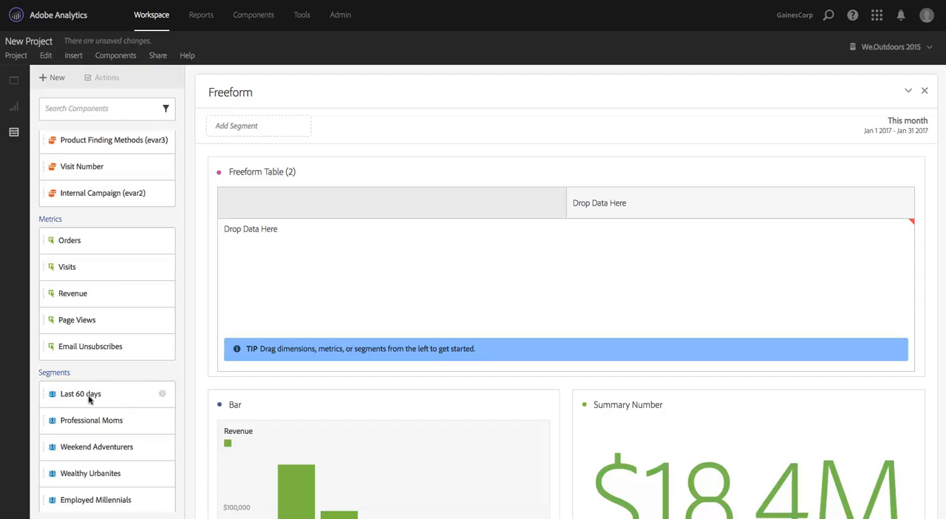
pyautogui.moveTo(80, 393); pyautogui.dragTo(594, 203)
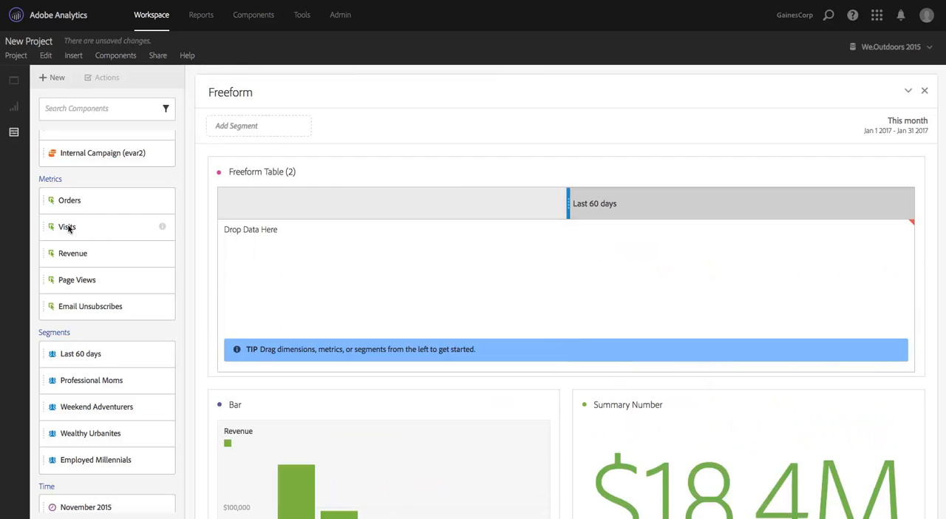
pyautogui.moveTo(67, 226); pyautogui.dragTo(563, 249)
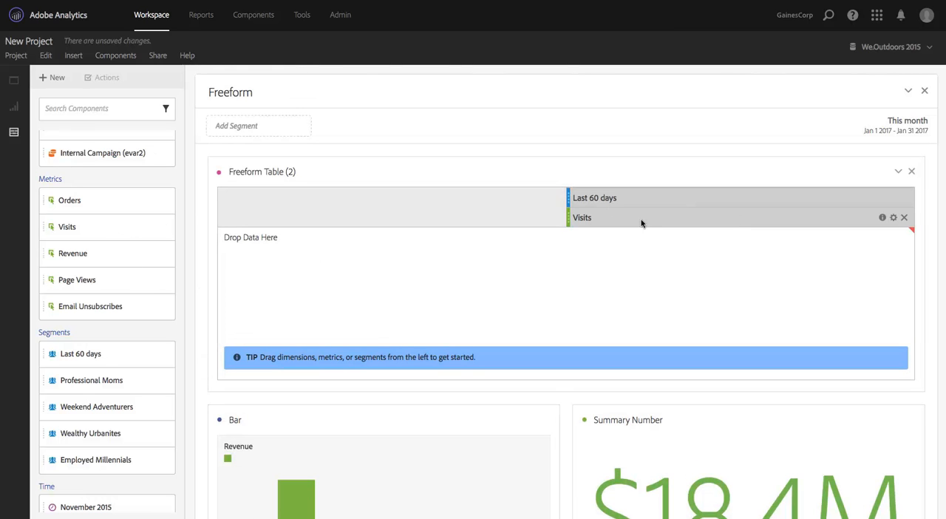
pyautogui.moveTo(66, 226); pyautogui.dragTo(323, 290)
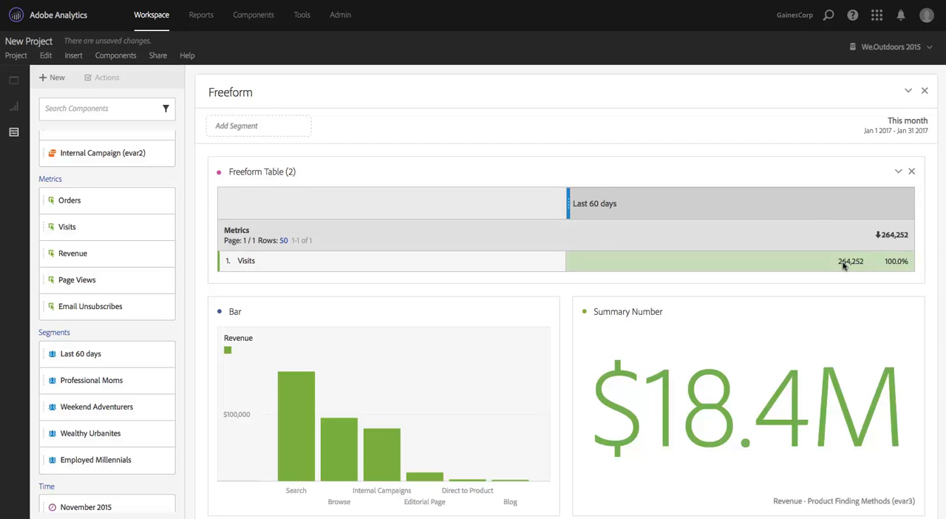
pyautogui.moveTo(851, 267)
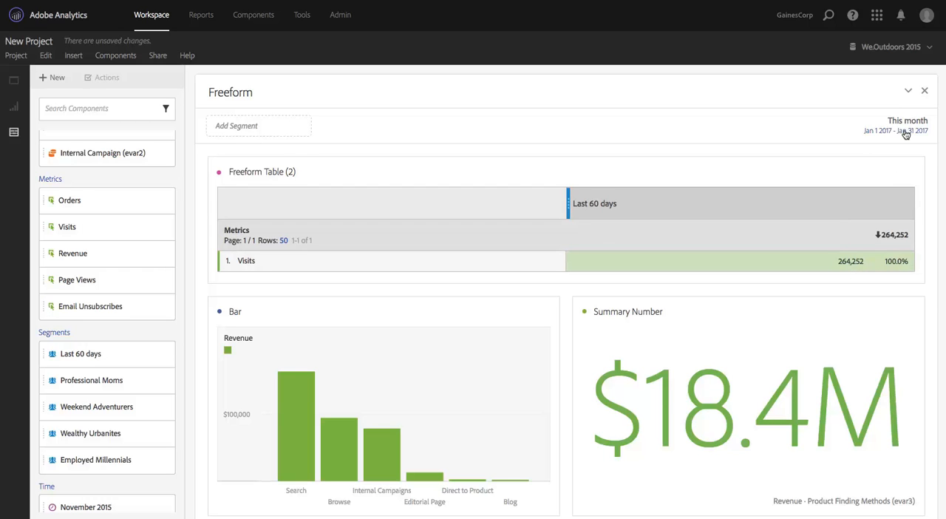
pyautogui.moveTo(820, 253)
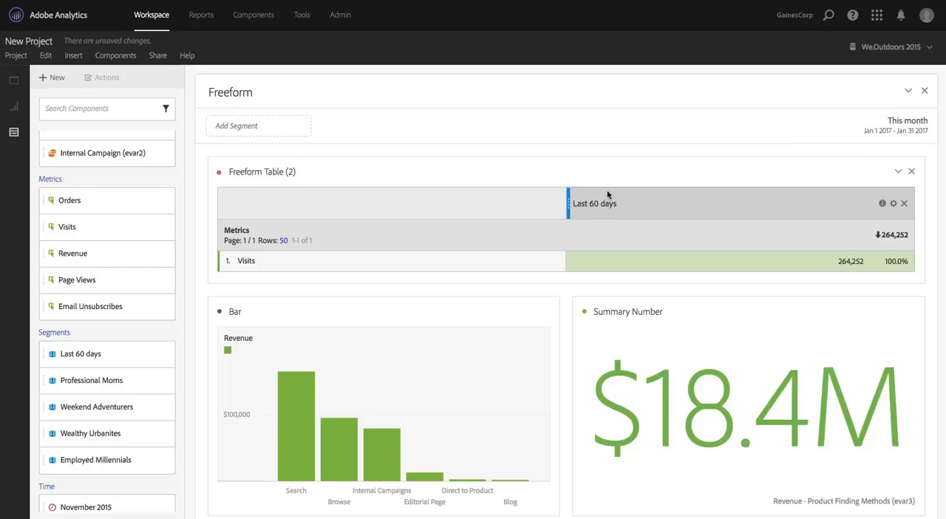
pyautogui.moveTo(596, 203)
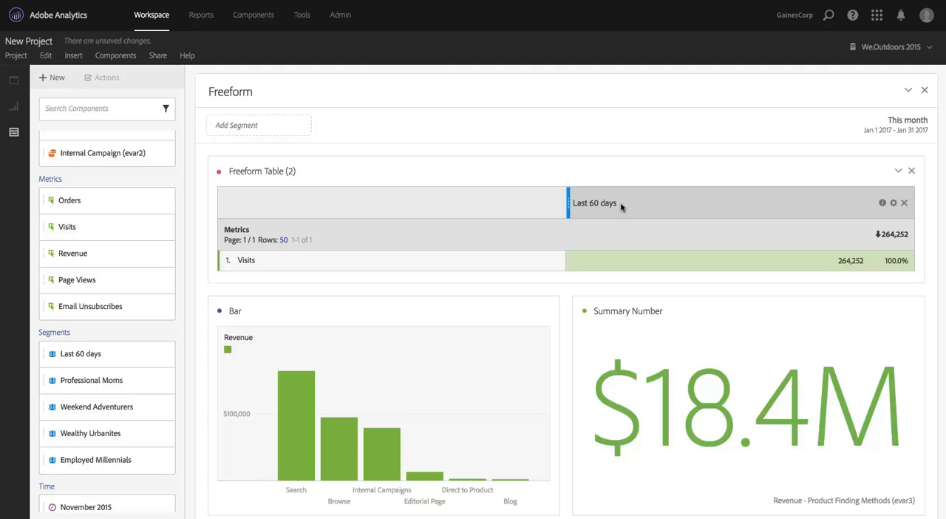
pyautogui.moveTo(644, 210)
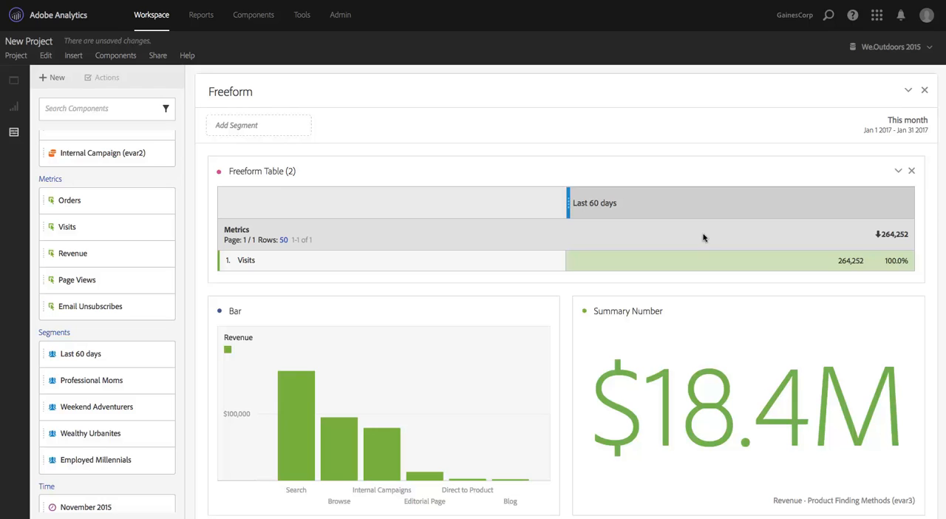
pyautogui.moveTo(731, 238)
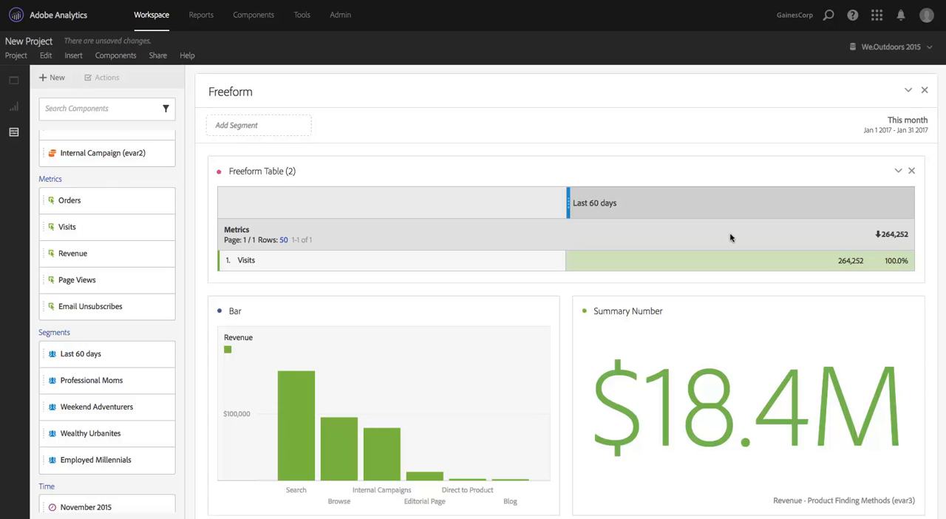
pyautogui.moveTo(730, 237)
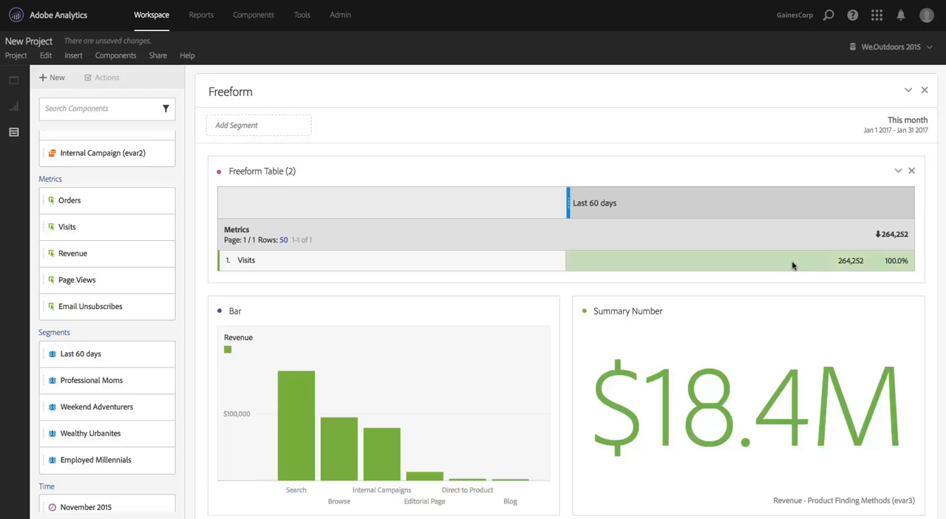
pyautogui.moveTo(743, 224)
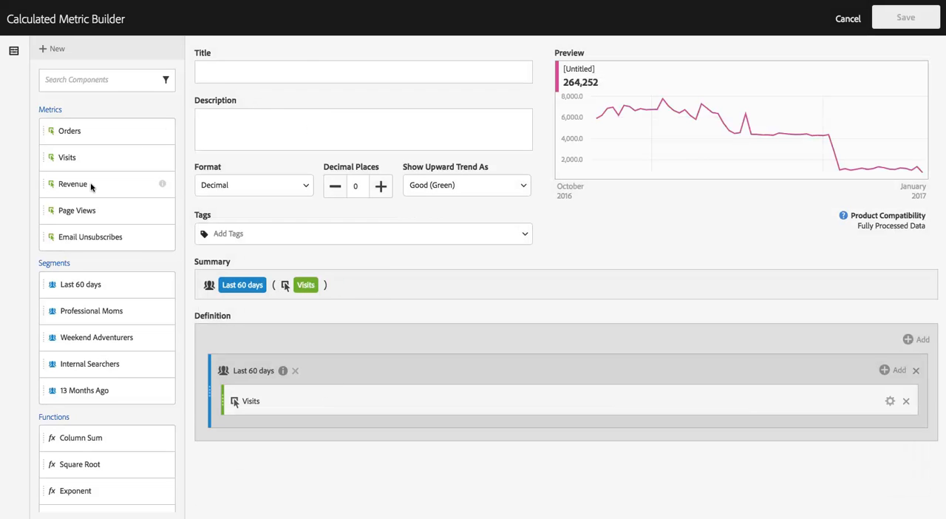
pyautogui.moveTo(807, 226)
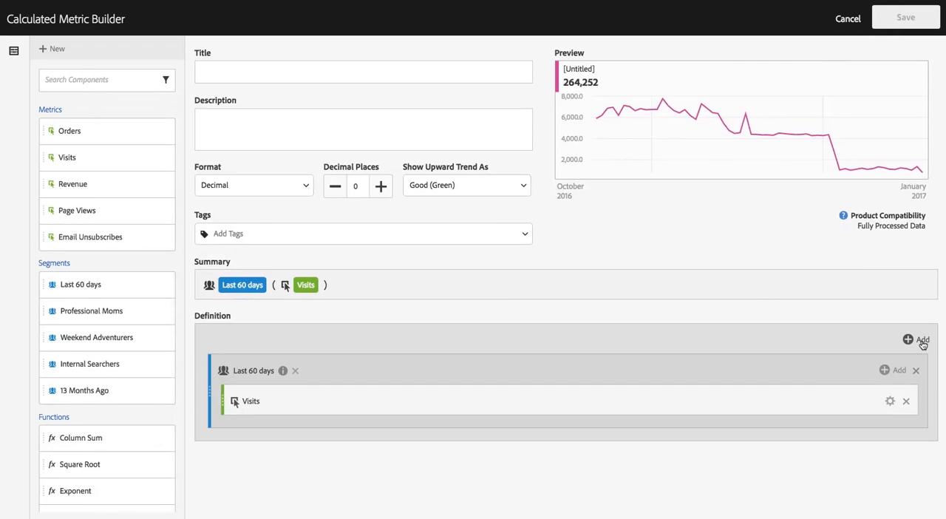
# Divide Visits by static number 60, title it 'Last 60 Days Average Visits', and save.
pyautogui.click(922, 339)
pyautogui.write('60')
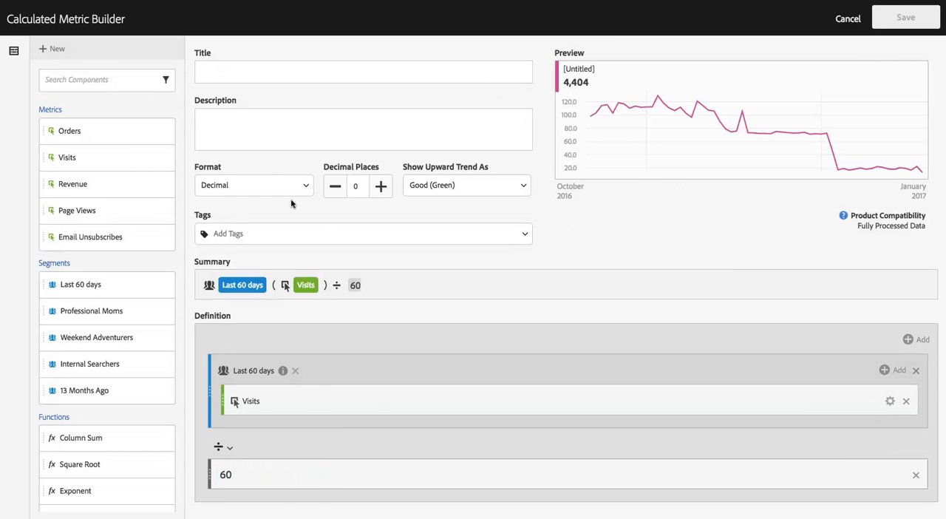
pyautogui.click(363, 71)
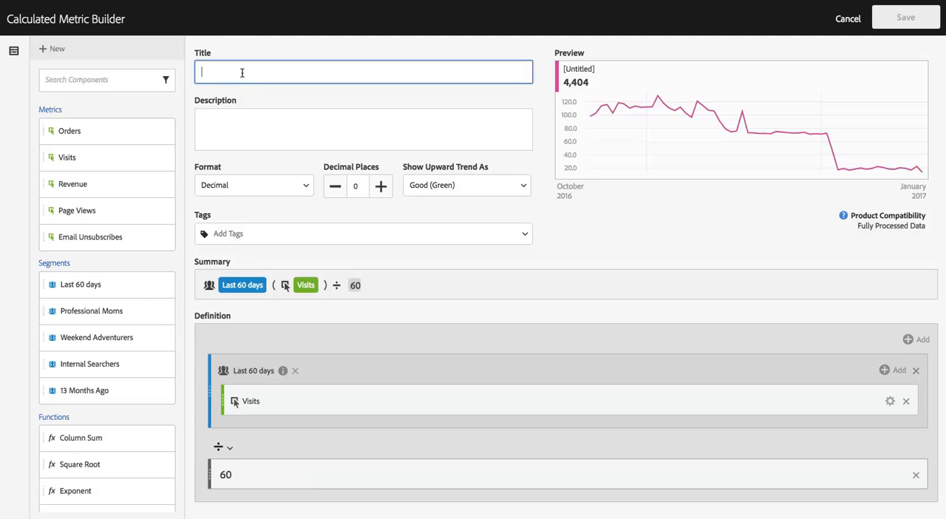
pyautogui.write('Last 60 Days A')
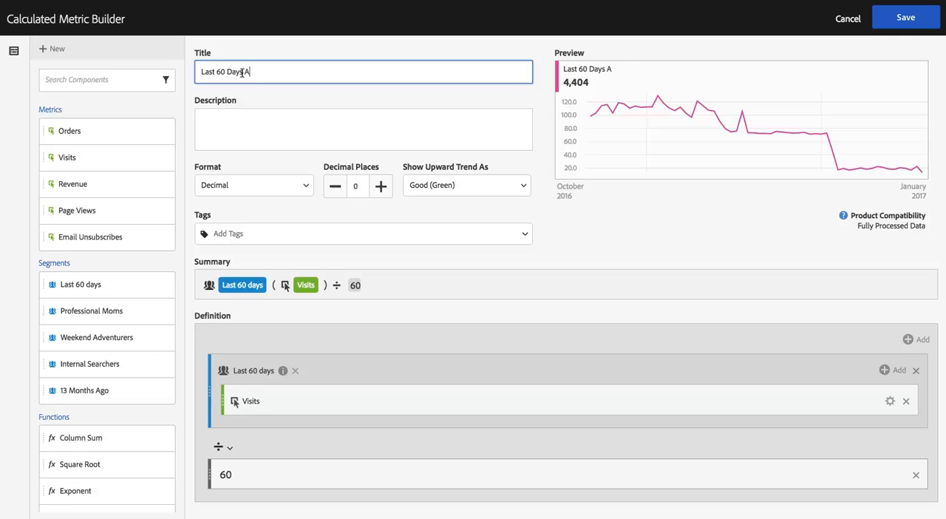
pyautogui.write('verage Visits')
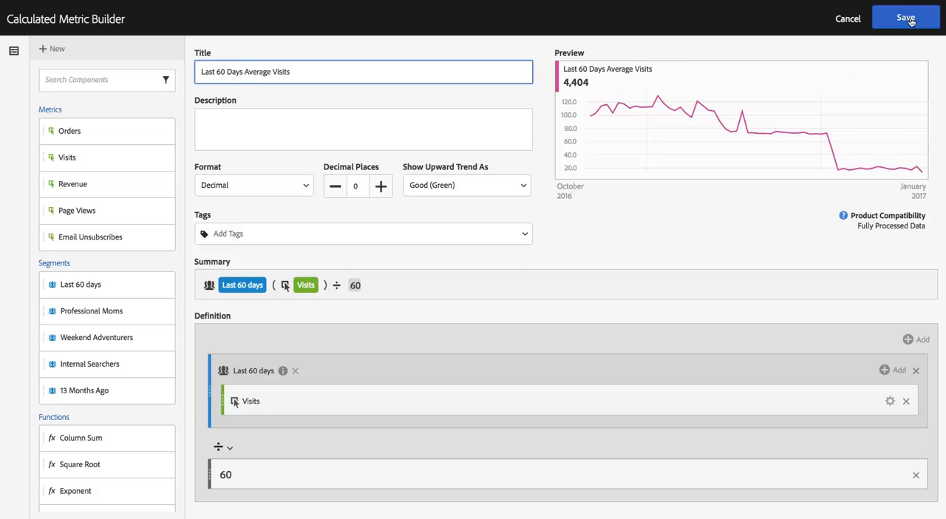
pyautogui.click(905, 18)
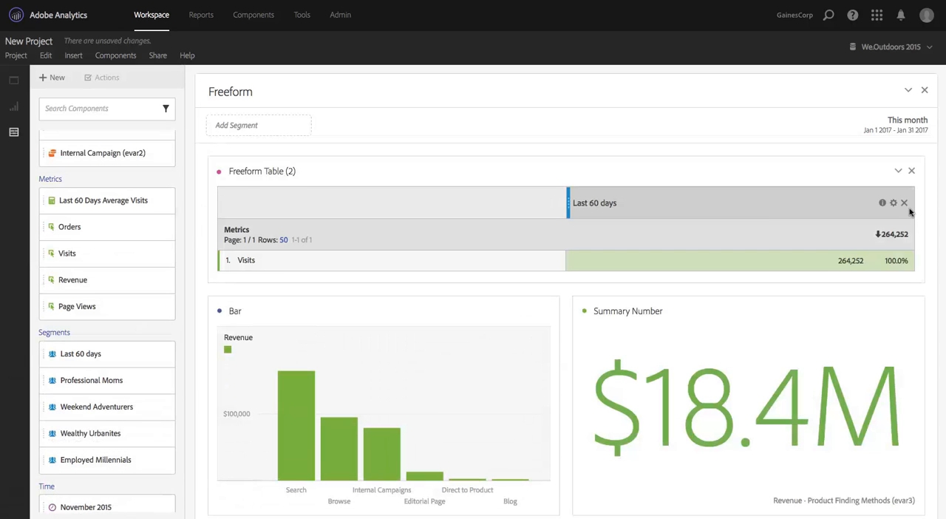
pyautogui.moveTo(831, 197)
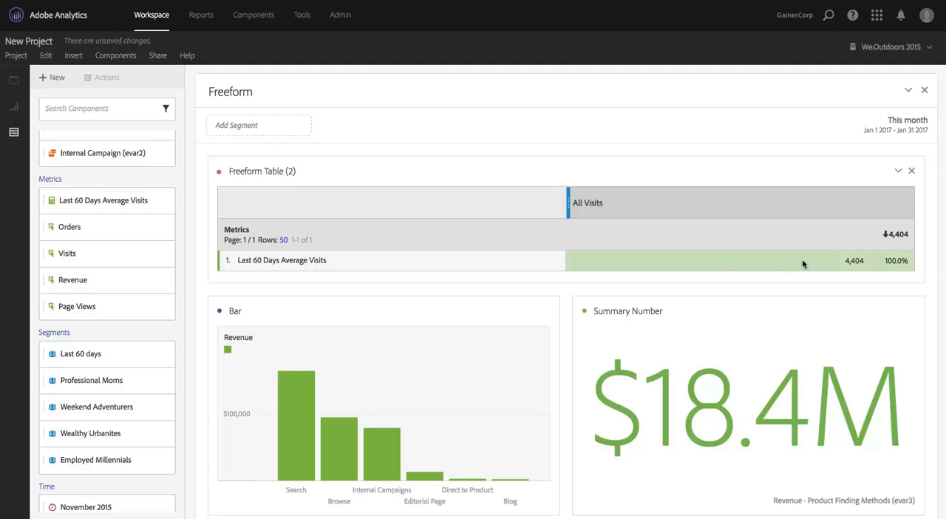
pyautogui.moveTo(814, 267)
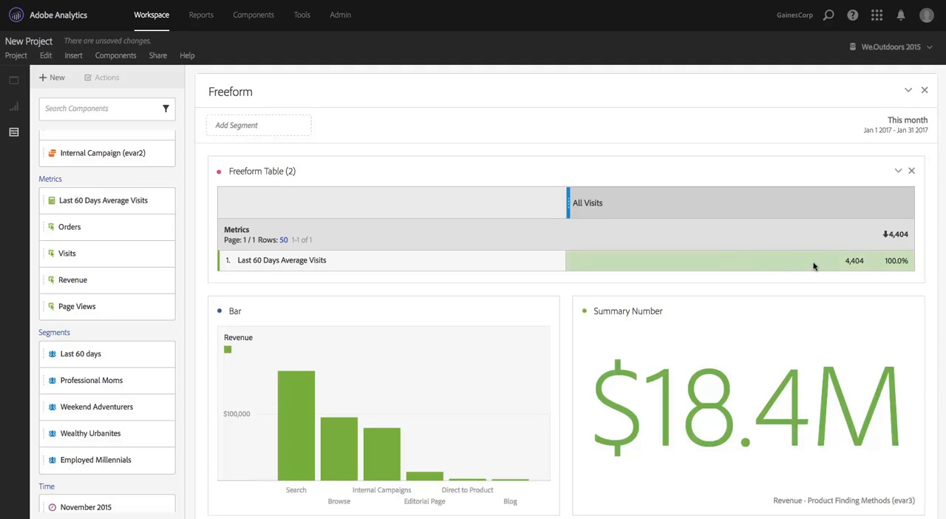
pyautogui.moveTo(805, 264)
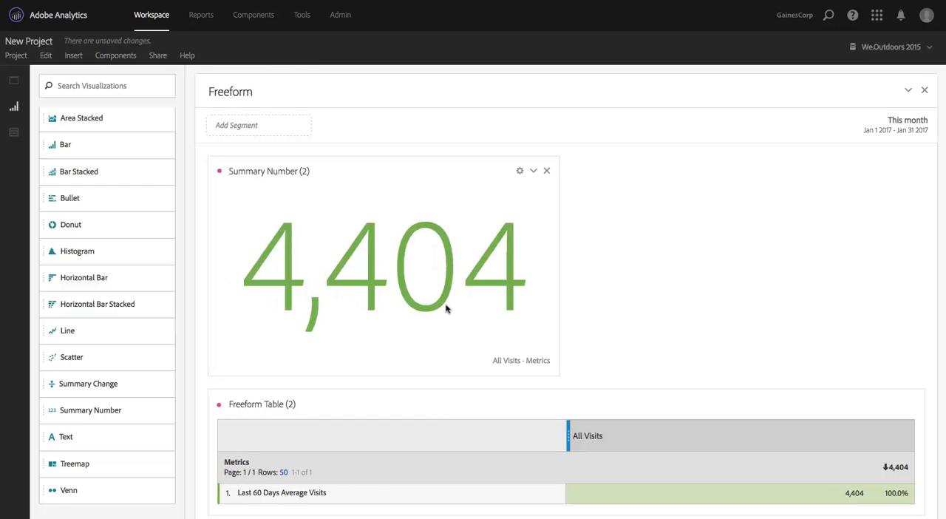
pyautogui.moveTo(395, 276)
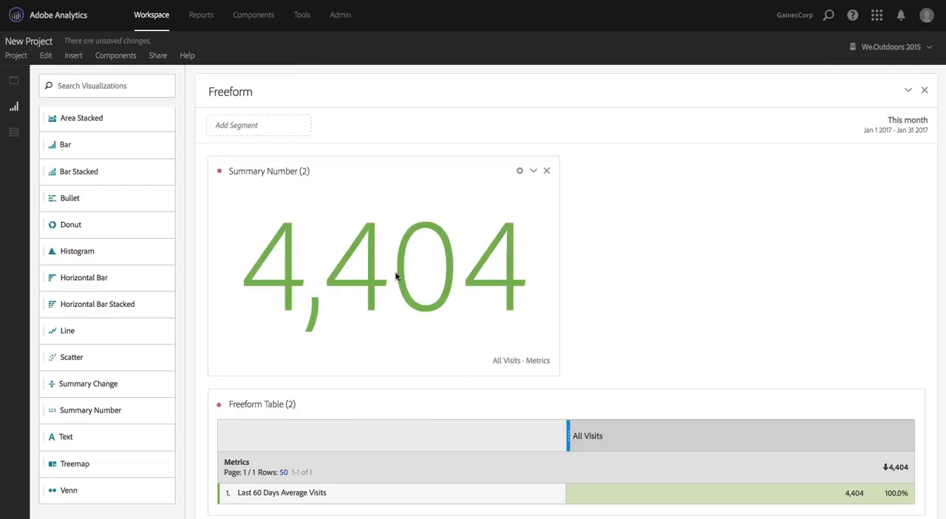